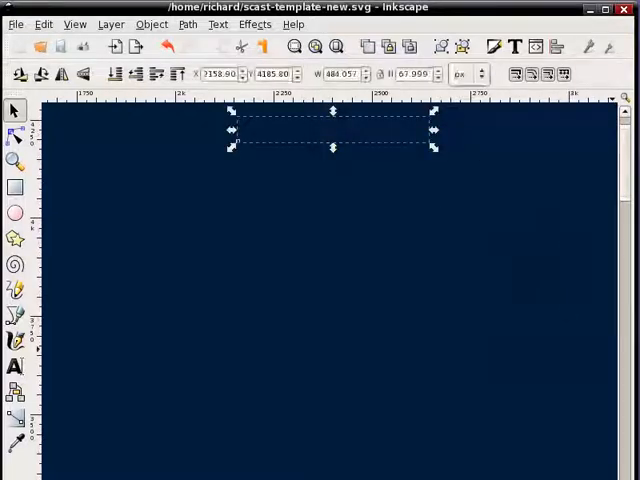
Step: Add the 'screencast' text to the title card and deselect the Photo Popping Fun title
type("screencast")
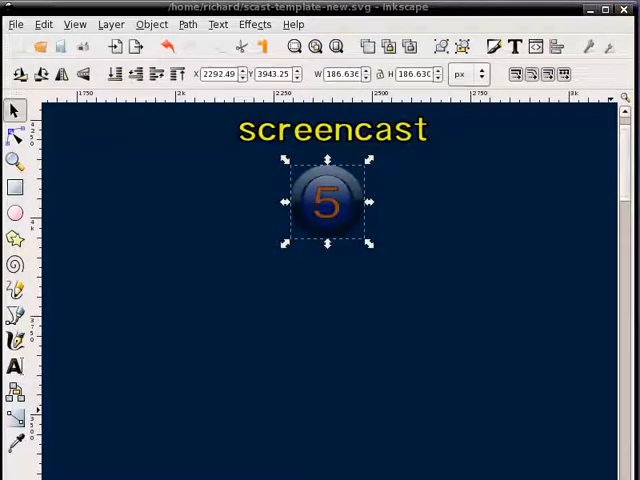
mouse_move(332, 296)
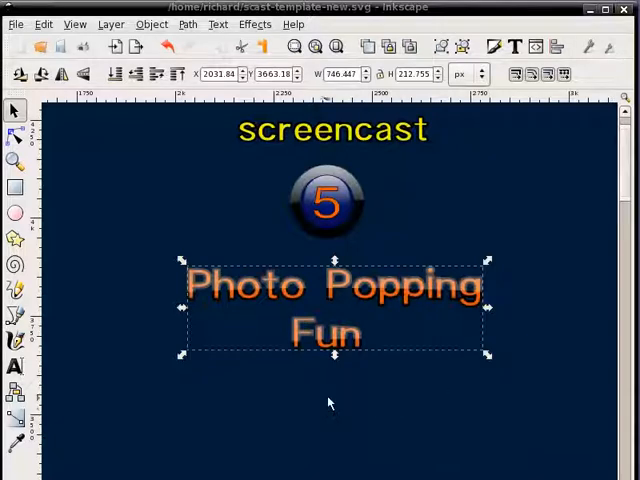
left_click(332, 396)
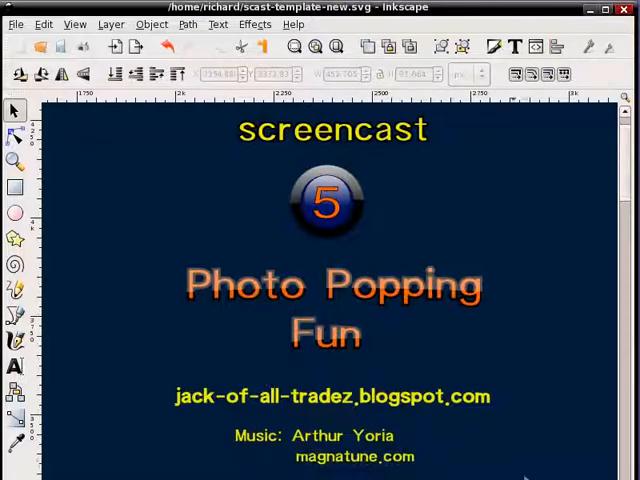
mouse_move(422, 404)
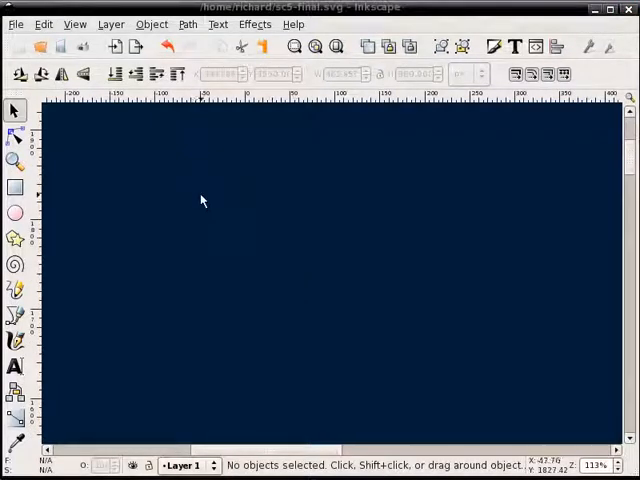
mouse_move(196, 160)
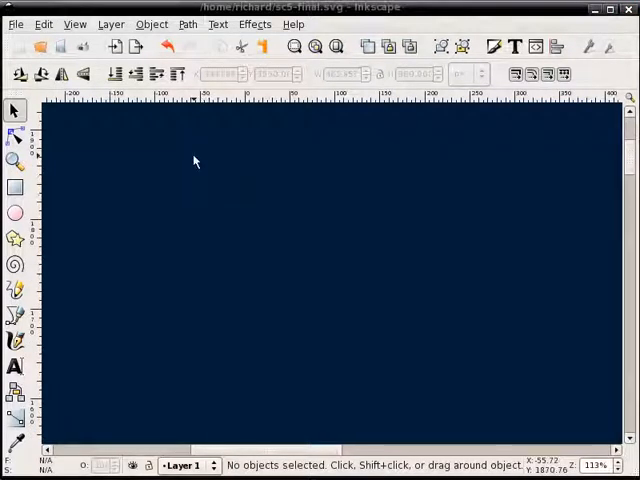
mouse_move(162, 148)
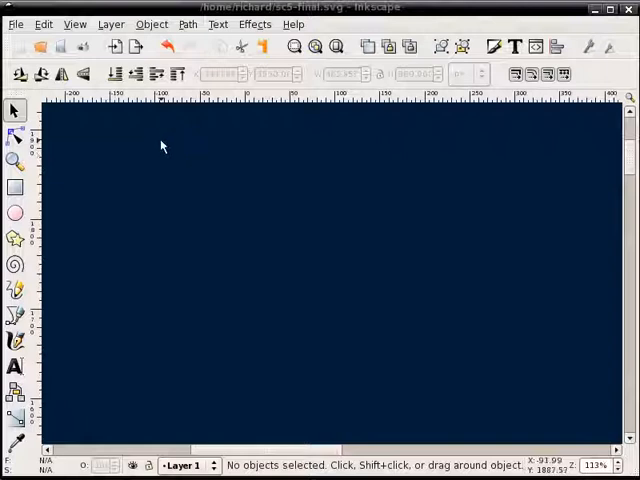
mouse_move(218, 306)
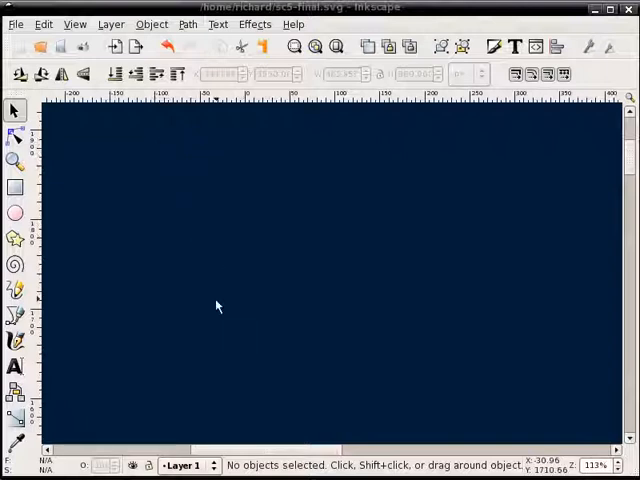
mouse_move(240, 270)
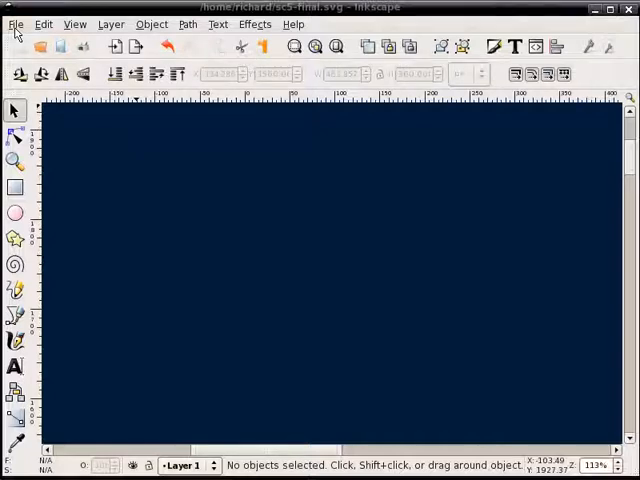
Step: Import the tennis photo, convert it with Objects to Pattern, then delete the photo object
left_click(16, 24)
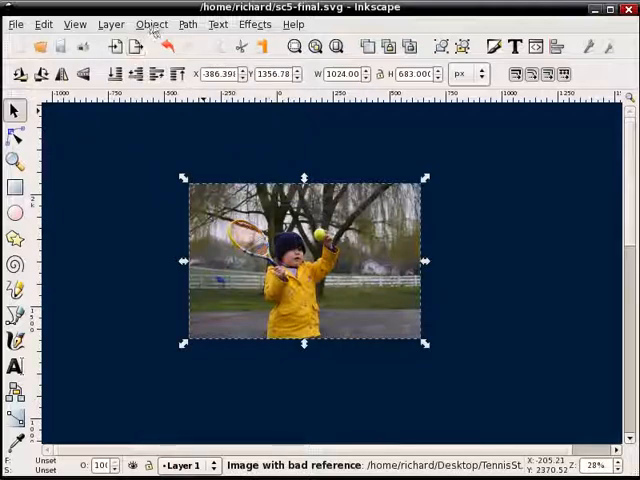
left_click(152, 24)
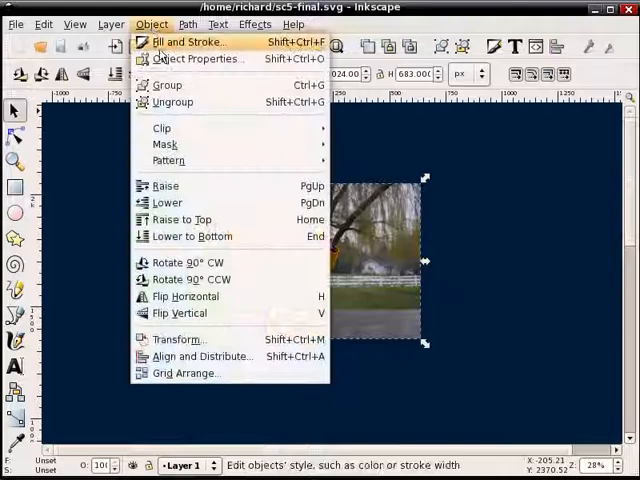
mouse_move(168, 160)
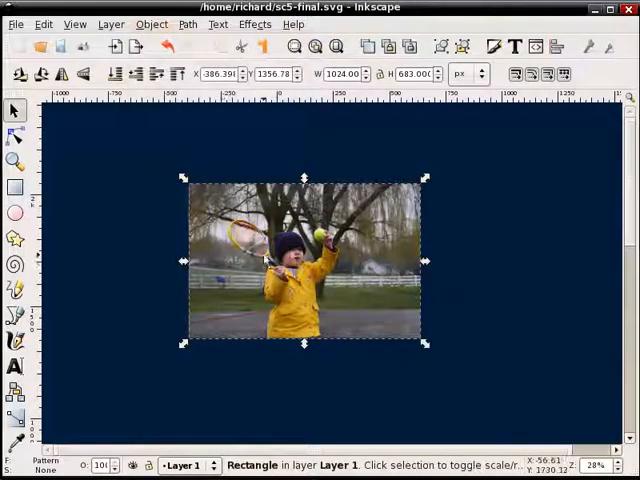
key("Delete")
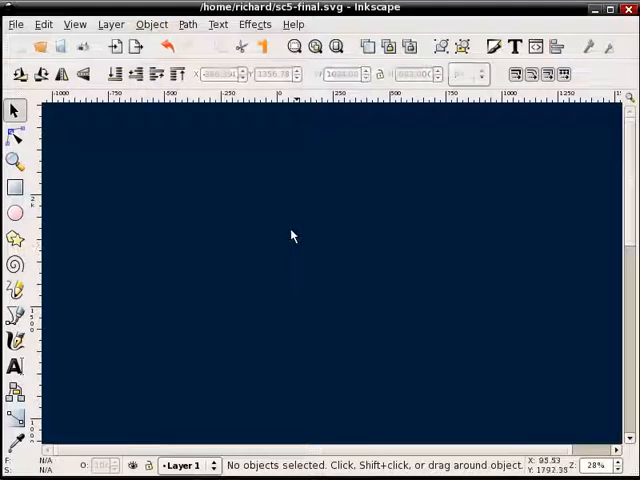
Step: Draw a rectangle over the middle of the page and give it the tennis photo pattern fill
left_click(14, 188)
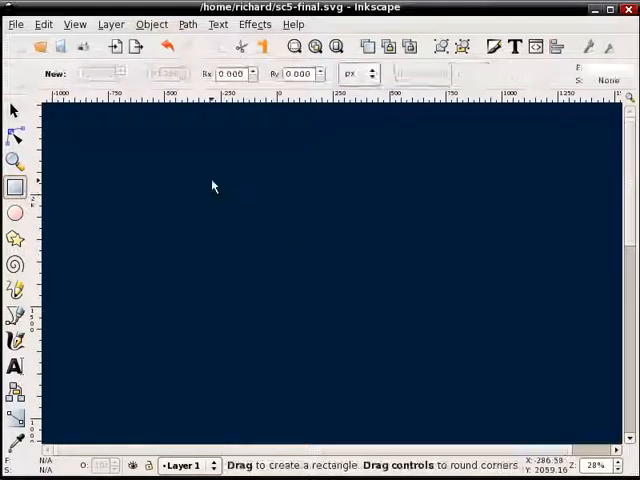
left_click_drag(212, 180, 432, 324)
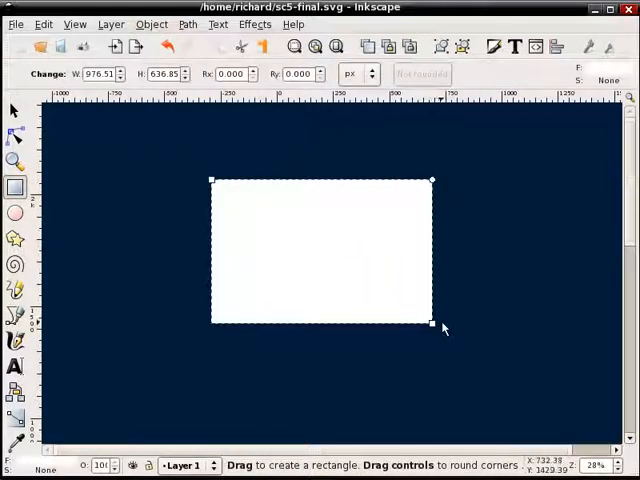
left_click(14, 110)
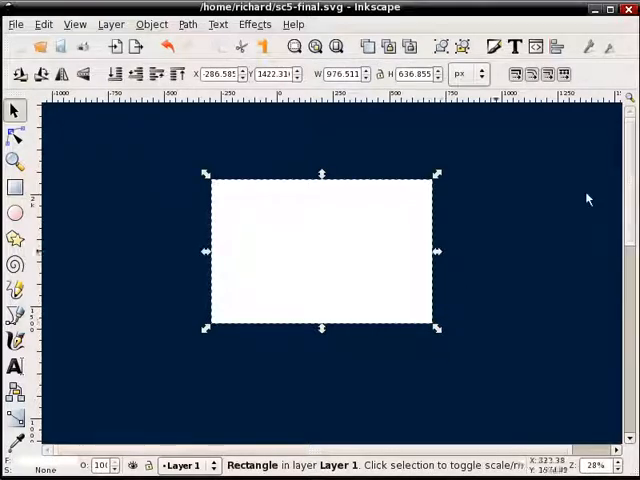
mouse_move(496, 162)
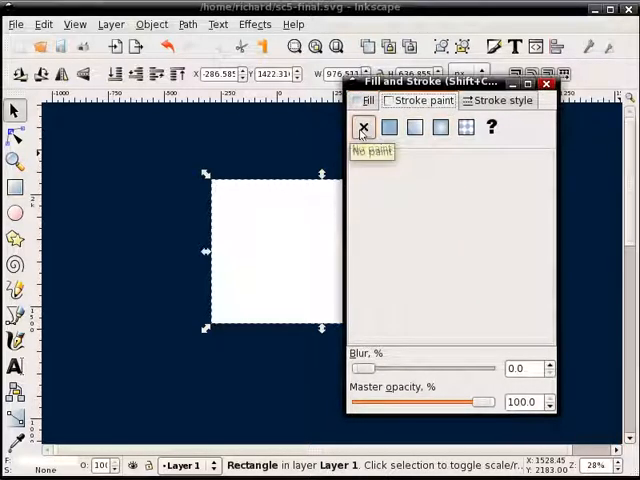
left_click(388, 128)
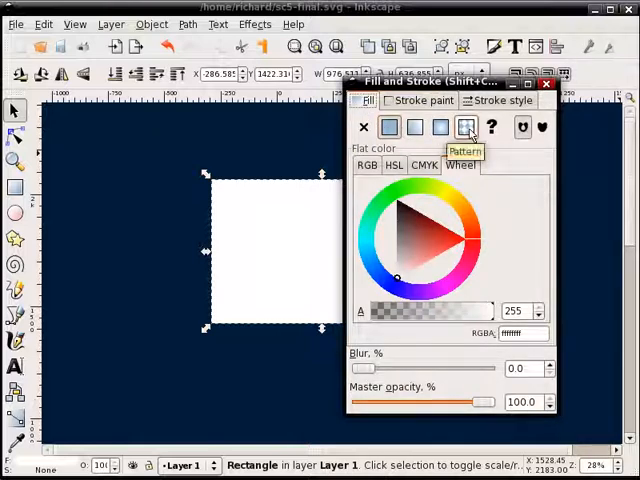
left_click(464, 128)
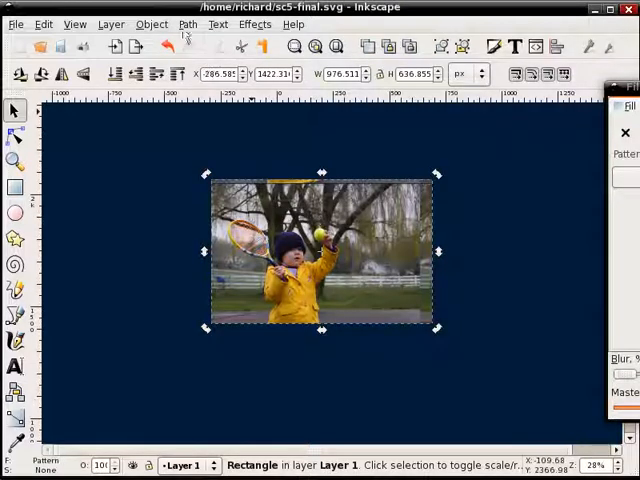
Step: Convert the photo rectangle to a path and drag its corners into a tilted perspective shape
left_click(188, 24)
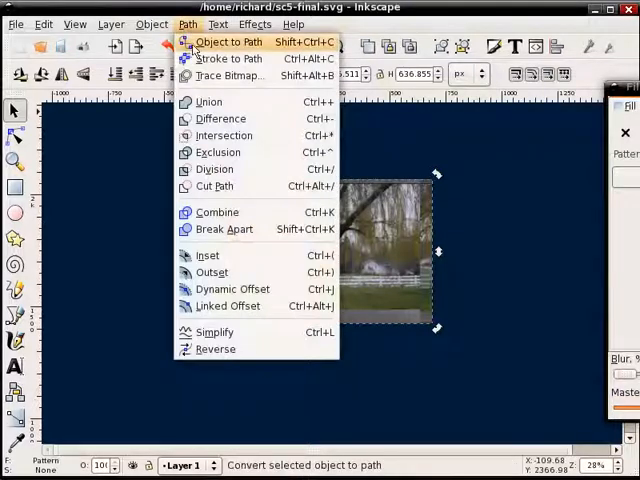
left_click(228, 42)
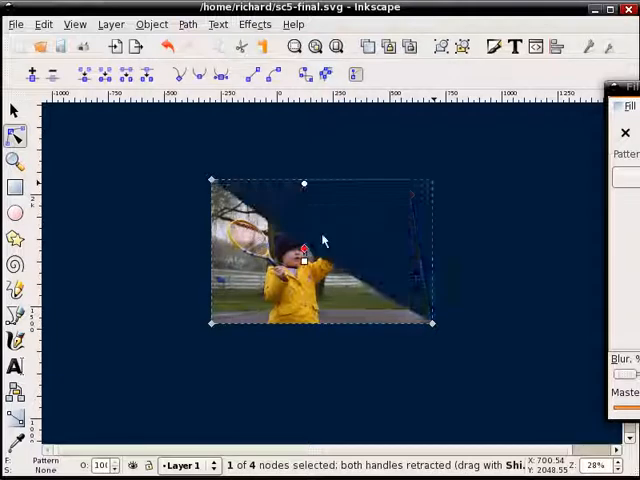
left_click_drag(304, 244, 340, 216)
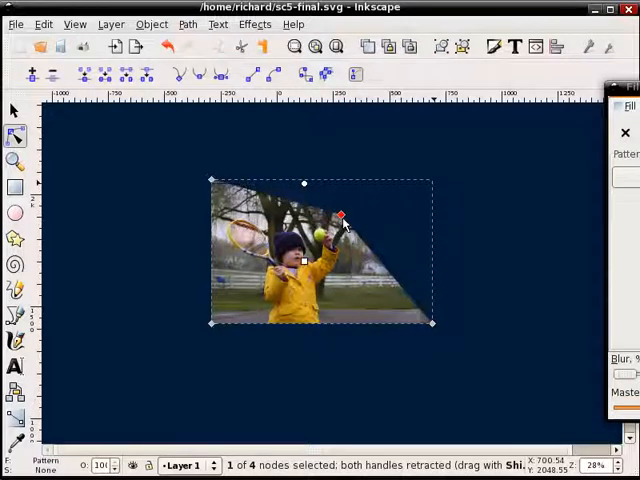
left_click_drag(340, 216, 330, 210)
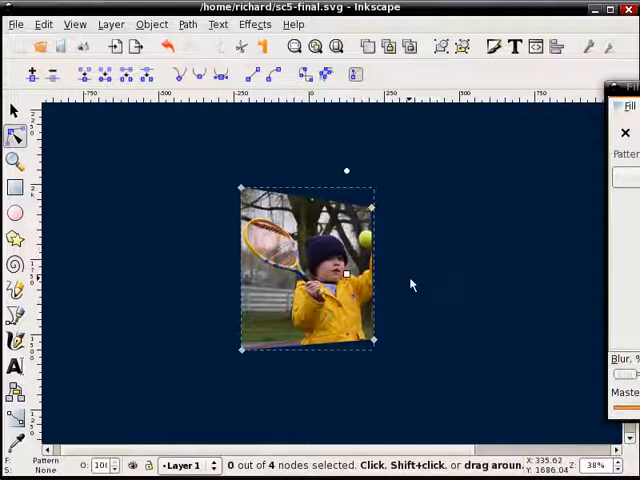
mouse_move(384, 252)
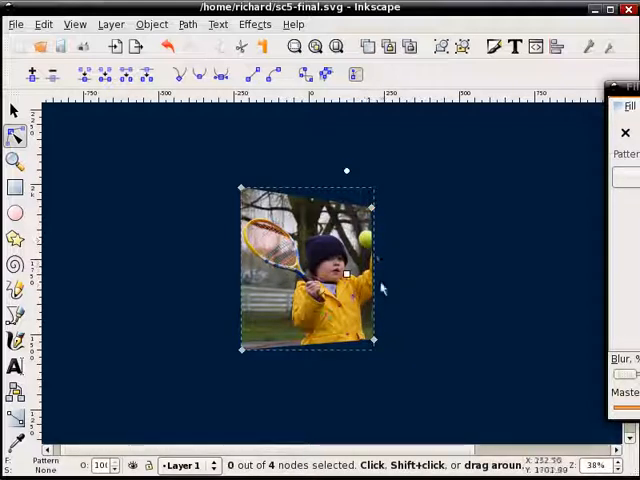
mouse_move(384, 288)
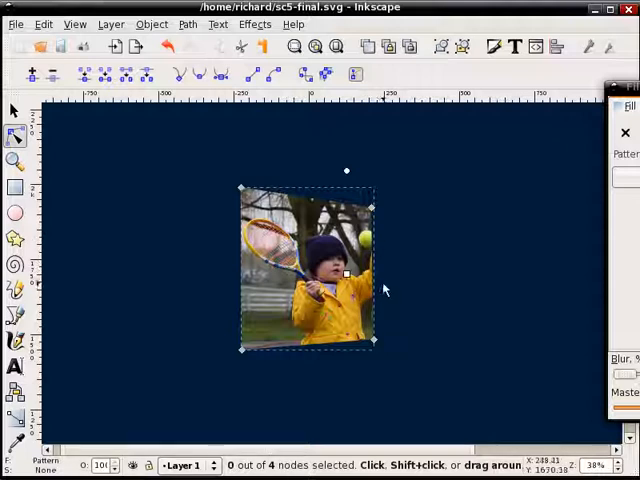
Step: Select the skewed photo path with the extra ball-area shape and combine them with Path > Union
left_click(16, 110)
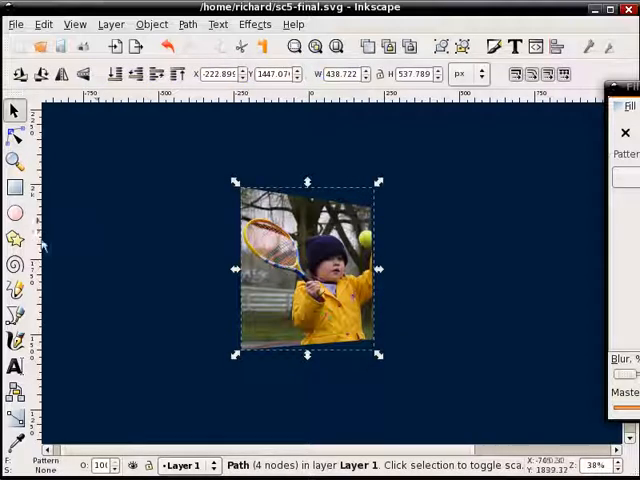
left_click(16, 316)
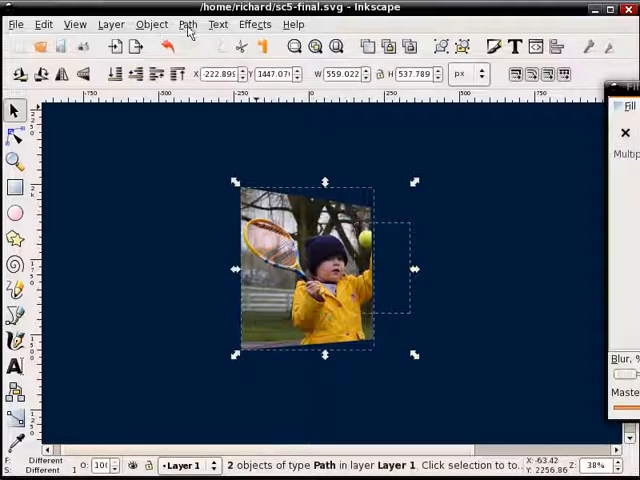
left_click(188, 24)
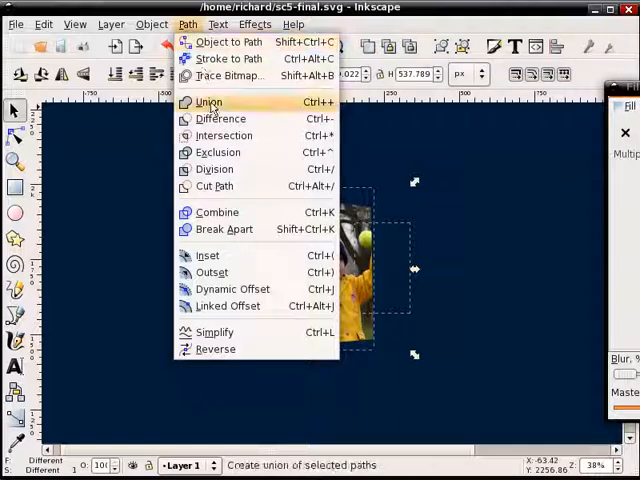
left_click(208, 100)
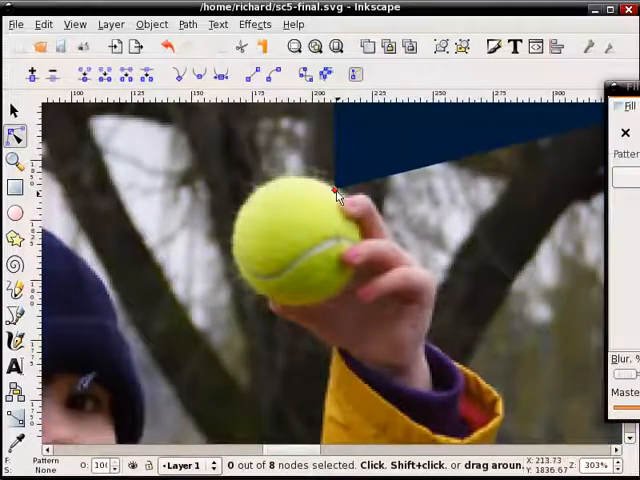
Step: Move outline nodes near the tennis ball so the protruding area starts breaking past the frame
left_click(336, 196)
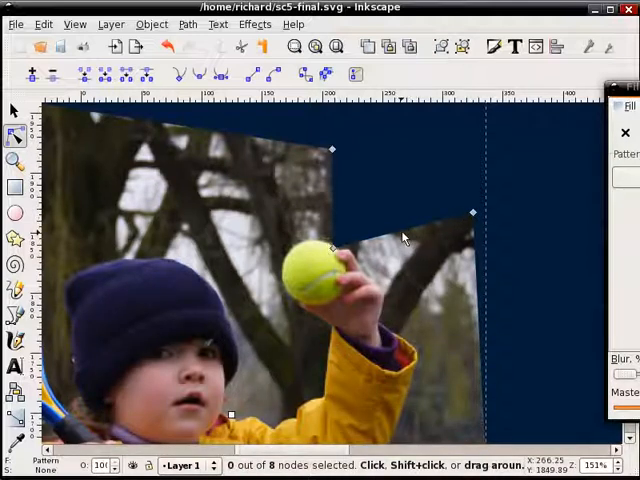
left_click(472, 212)
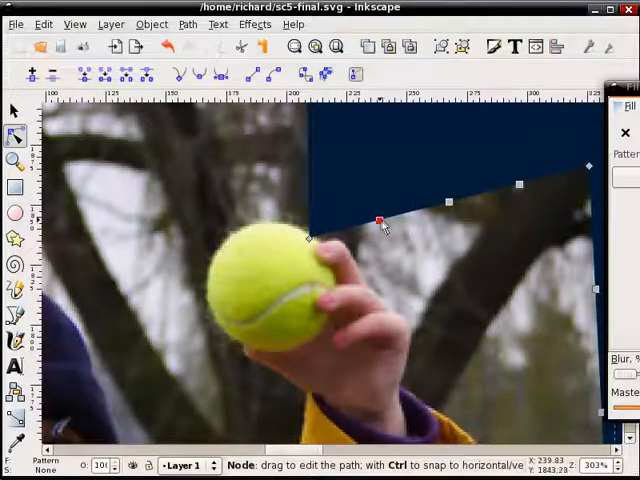
Step: Drag outline nodes to hug the tennis ball's edge, the hand and the fingers
left_click_drag(380, 220, 320, 242)
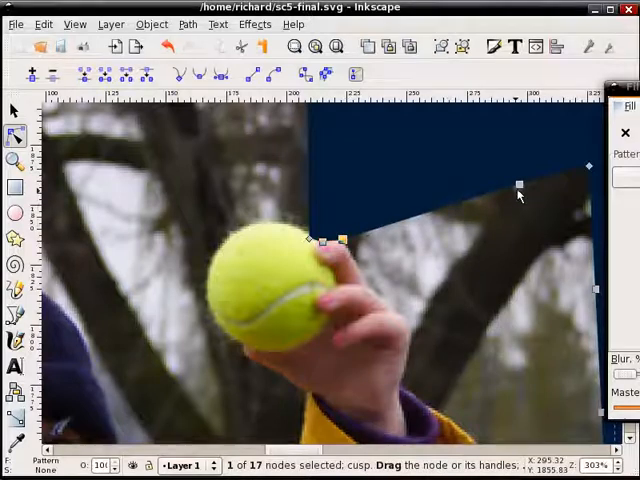
left_click_drag(520, 184, 370, 276)
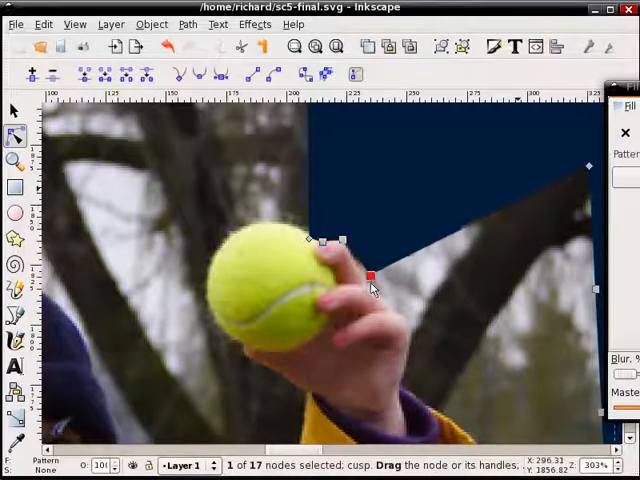
left_click_drag(364, 276, 364, 290)
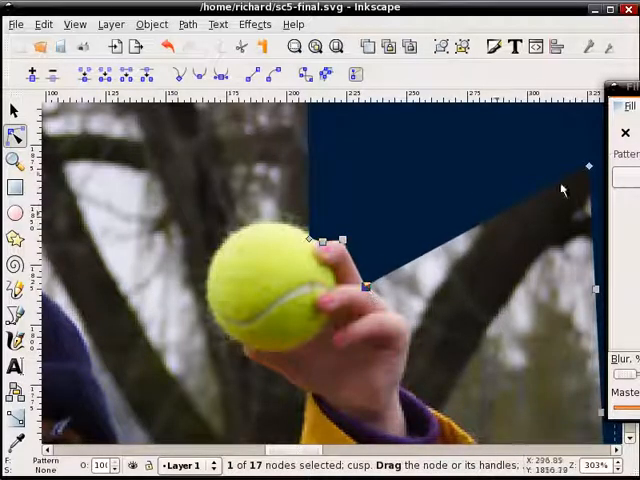
left_click_drag(364, 284, 384, 300)
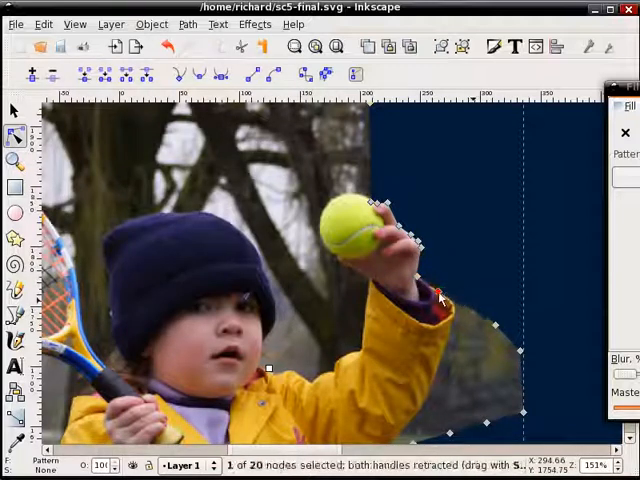
Step: Drag the cut-out edge along the yellow jacket sleeve and the arm's lower edge, then zoom out
left_click_drag(440, 296, 496, 330)
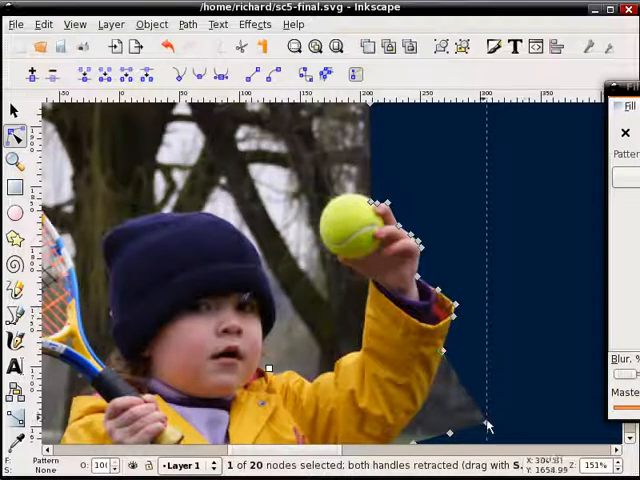
left_click_drag(488, 428, 432, 392)
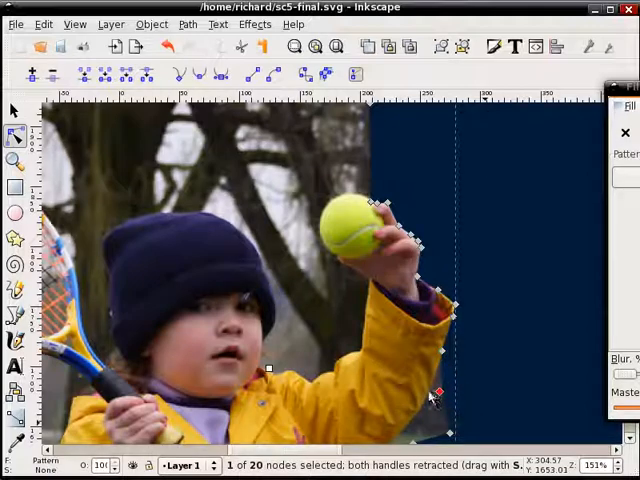
scroll("down", 3)
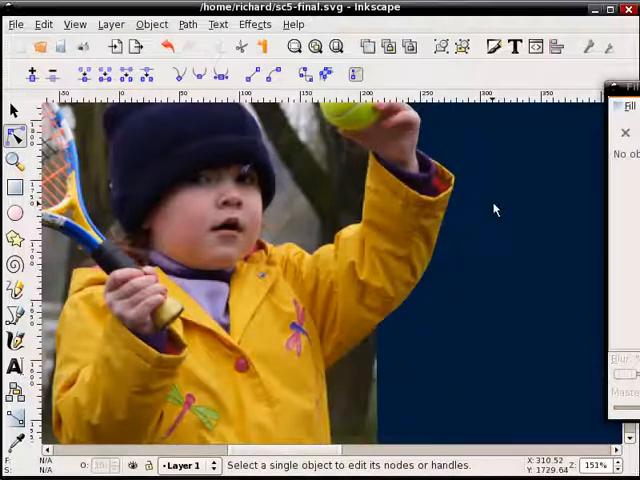
mouse_move(460, 302)
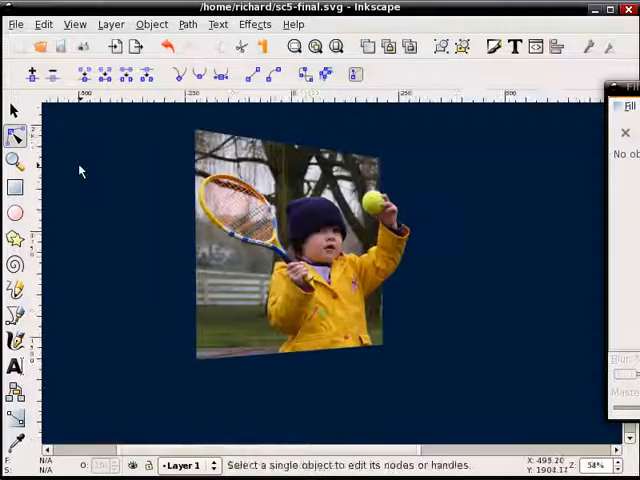
mouse_move(16, 188)
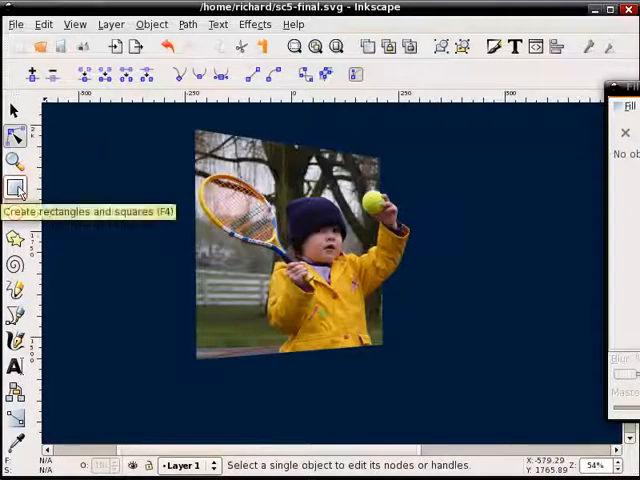
Step: Draw a white rectangle covering the photo and lower its Master opacity so the photo shows through
left_click(16, 190)
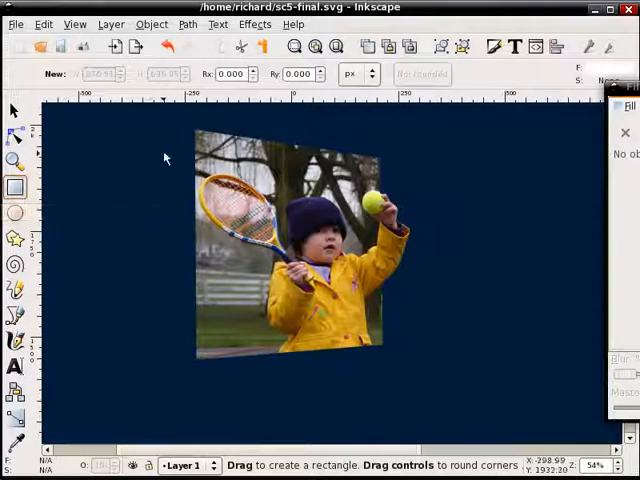
left_click_drag(168, 148, 406, 326)
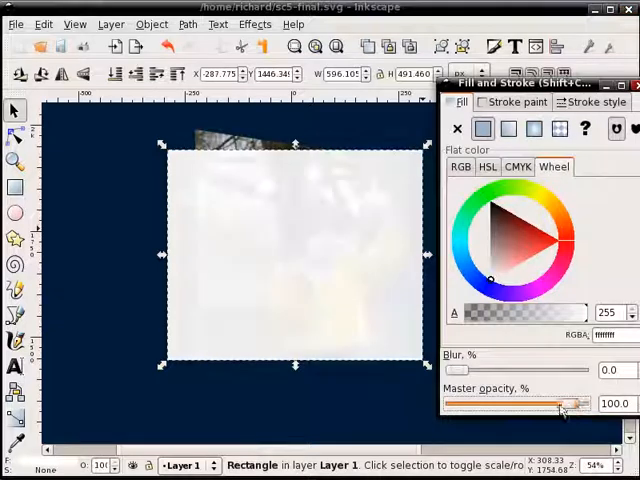
left_click_drag(576, 404, 540, 404)
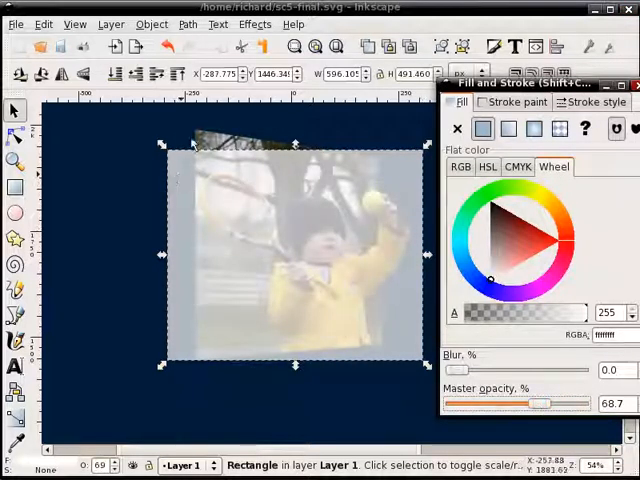
left_click(188, 24)
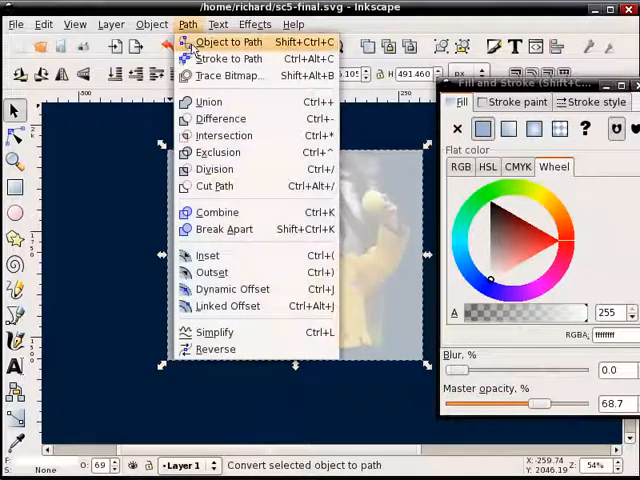
Step: Convert the white rectangle to a path and drag its four corners onto the photo's tilted corners
left_click(228, 42)
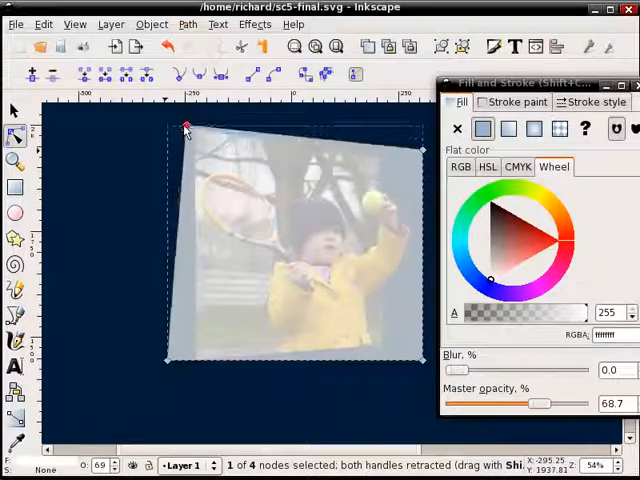
left_click_drag(188, 128, 170, 364)
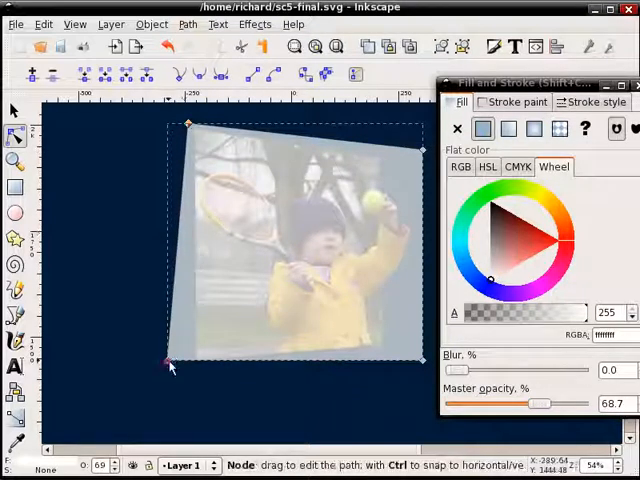
left_click_drag(170, 362, 190, 372)
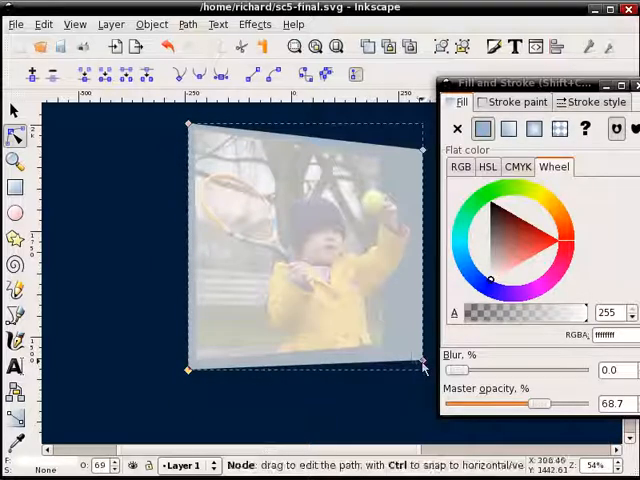
left_click_drag(420, 368, 390, 350)
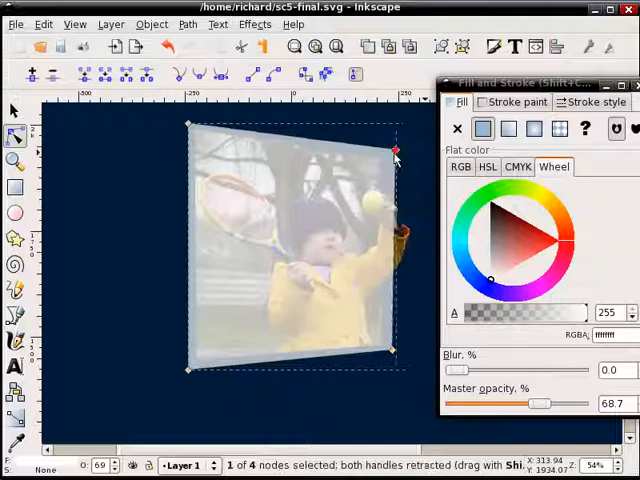
left_click_drag(396, 148, 388, 152)
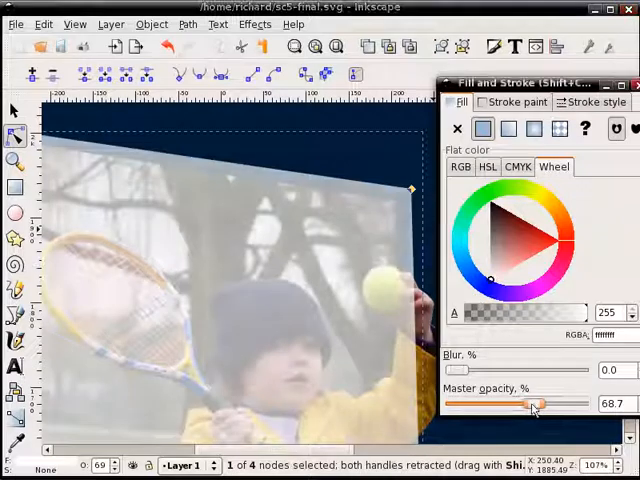
Step: Lower the white shape's opacity further and fine-tune the bottom-left corner against the photo
left_click_drag(536, 404, 508, 404)
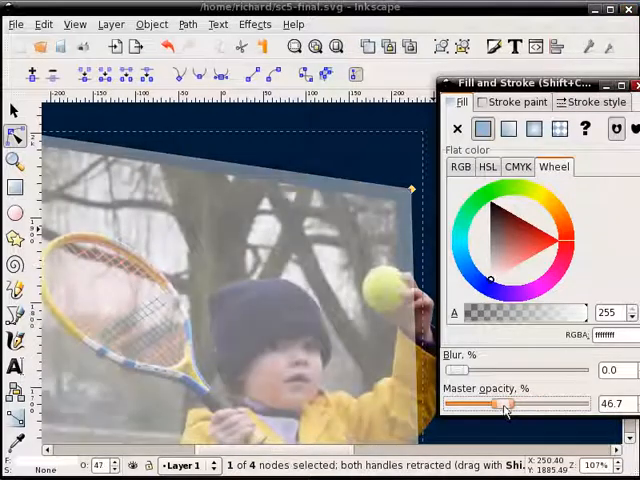
left_click_drag(504, 404, 500, 404)
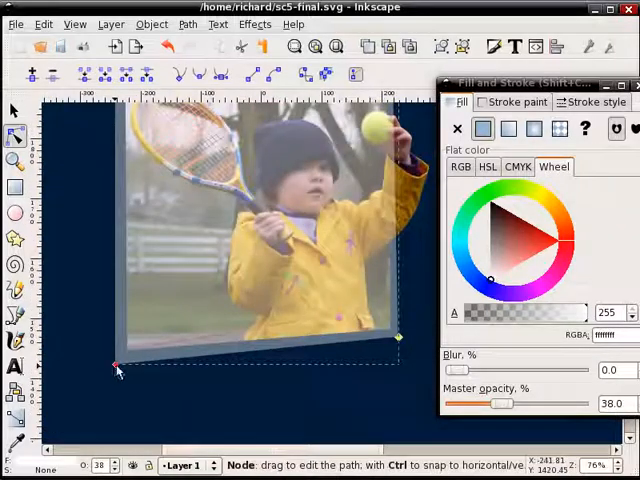
left_click_drag(116, 364, 116, 210)
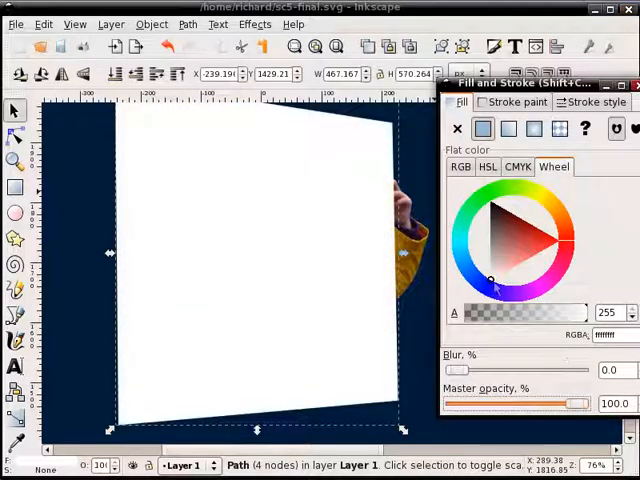
mouse_move(190, 208)
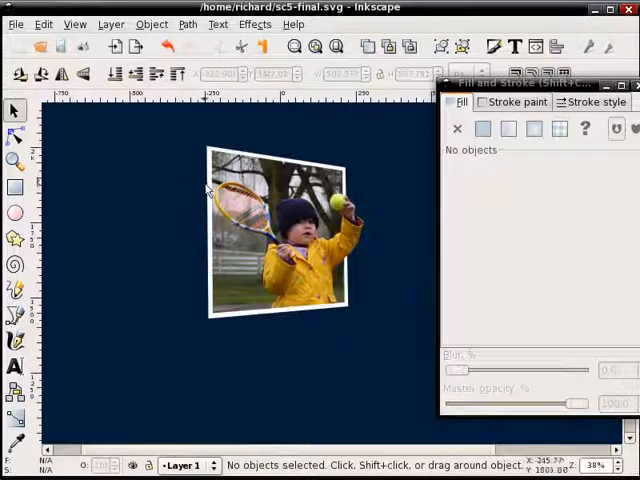
Step: Duplicate the white border, fill the copy black and blur it 8 as the drop shadow
left_click(280, 230)
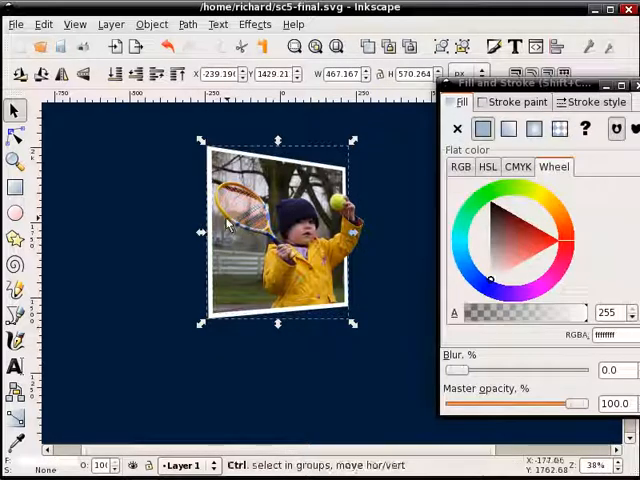
left_click(484, 128)
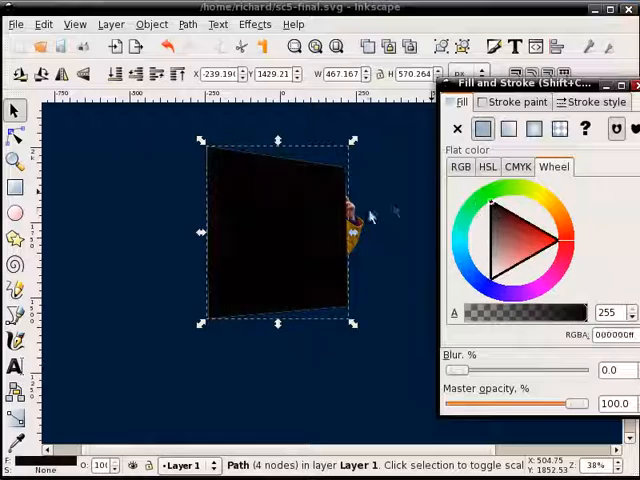
mouse_move(524, 388)
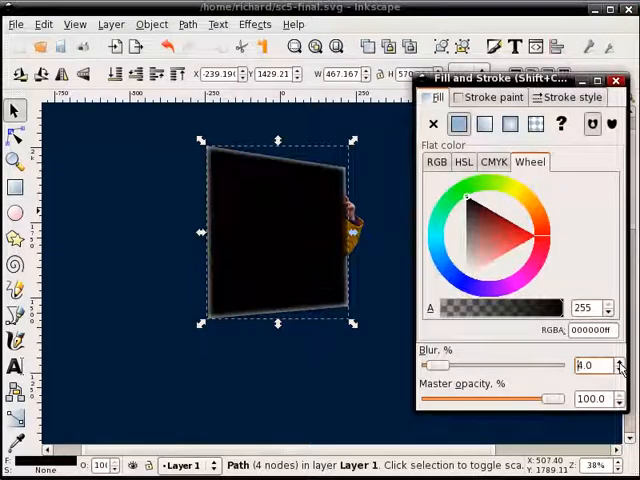
left_click(620, 360)
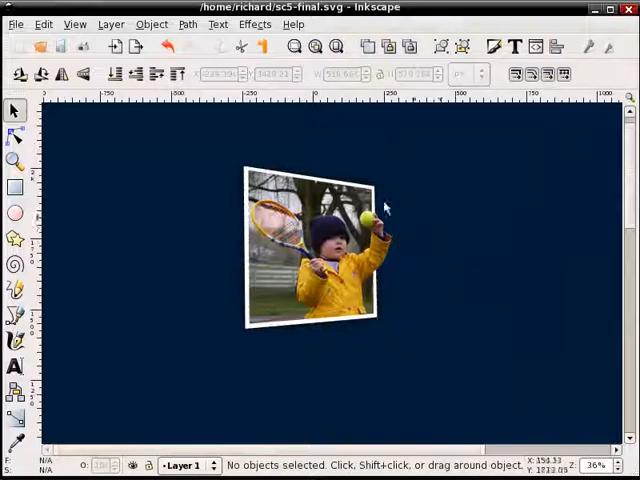
mouse_move(198, 140)
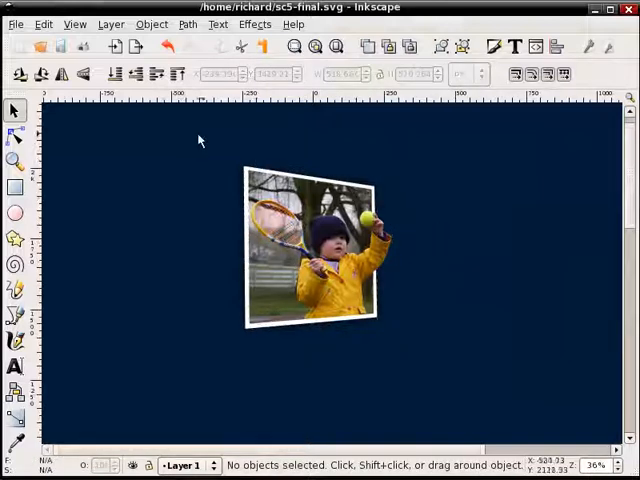